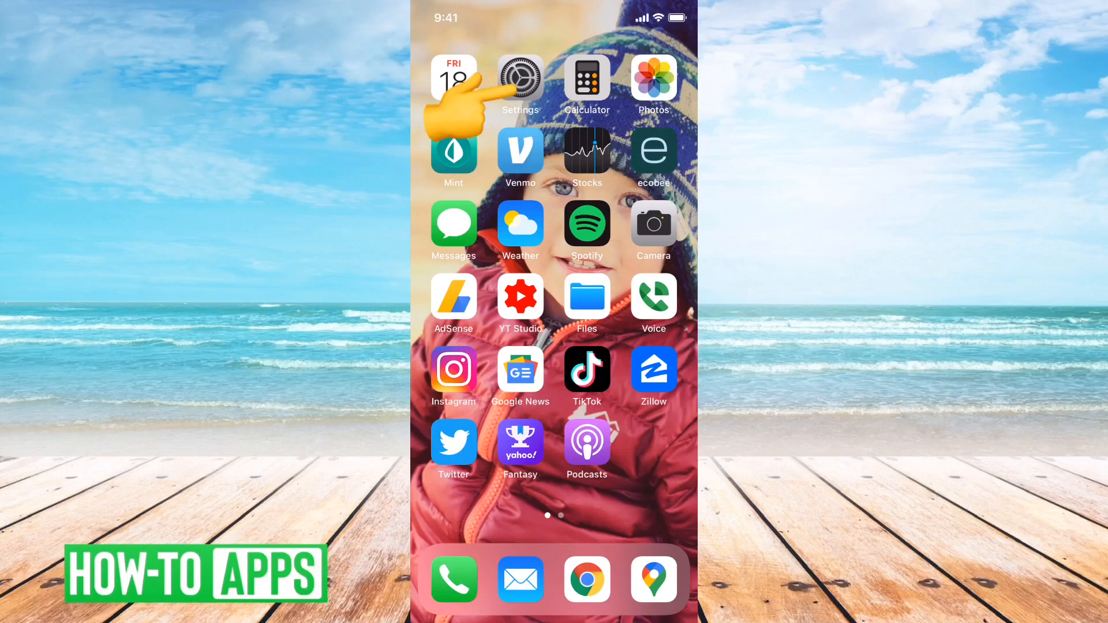
- Launch the Settings app and scroll down the iPhone settings list
{"action": "left_click", "coordinate": [520, 78]}
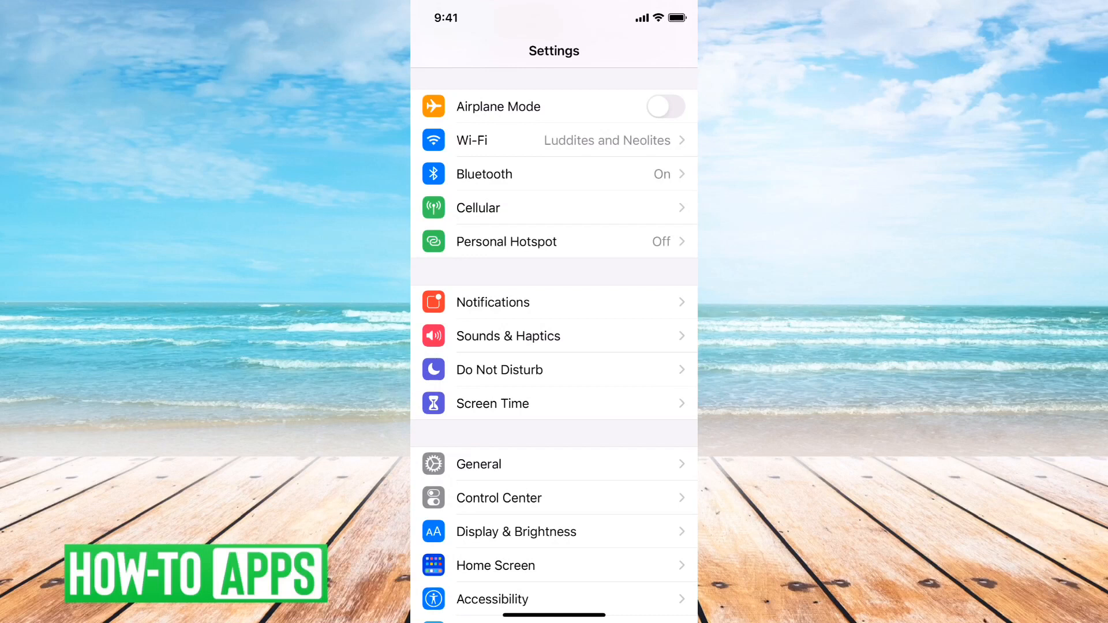
{"action": "scroll", "scroll_direction": "down", "scroll_amount": 3}
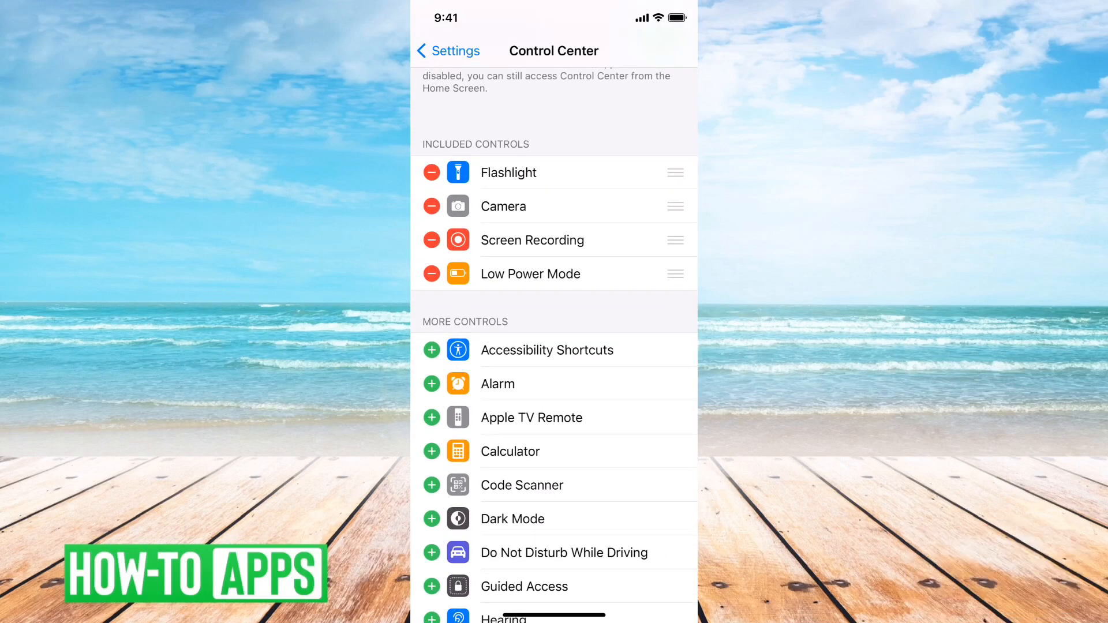
- Scroll the Control Center page to view the Included Controls list
{"action": "scroll", "scroll_direction": "up", "scroll_amount": 3}
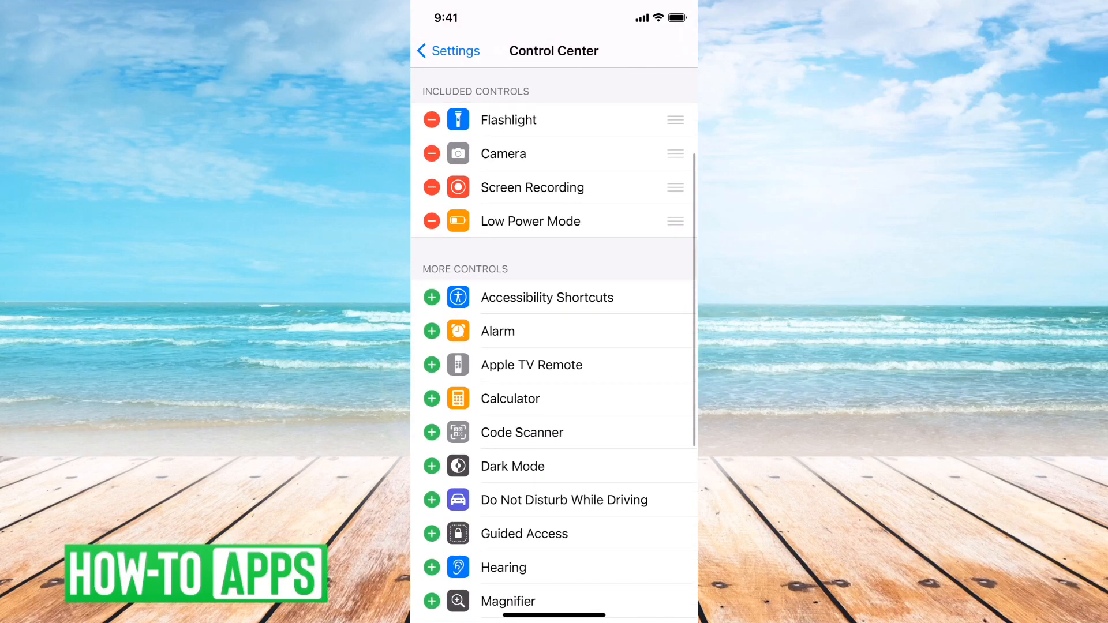